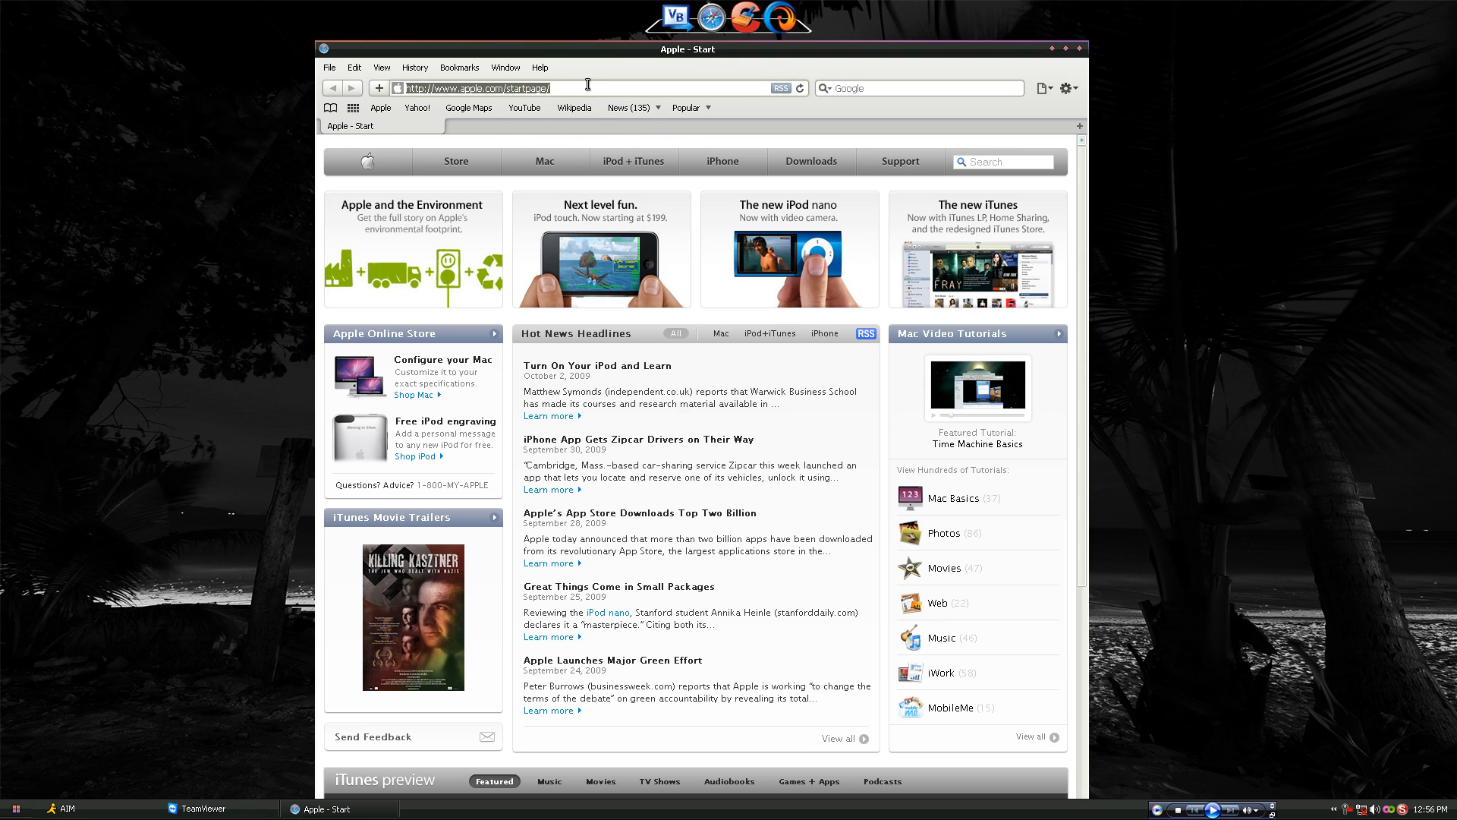
Enter the nightmareproducts.tk site address into Safari's address bar
{"action": "type", "text": "nightm"}
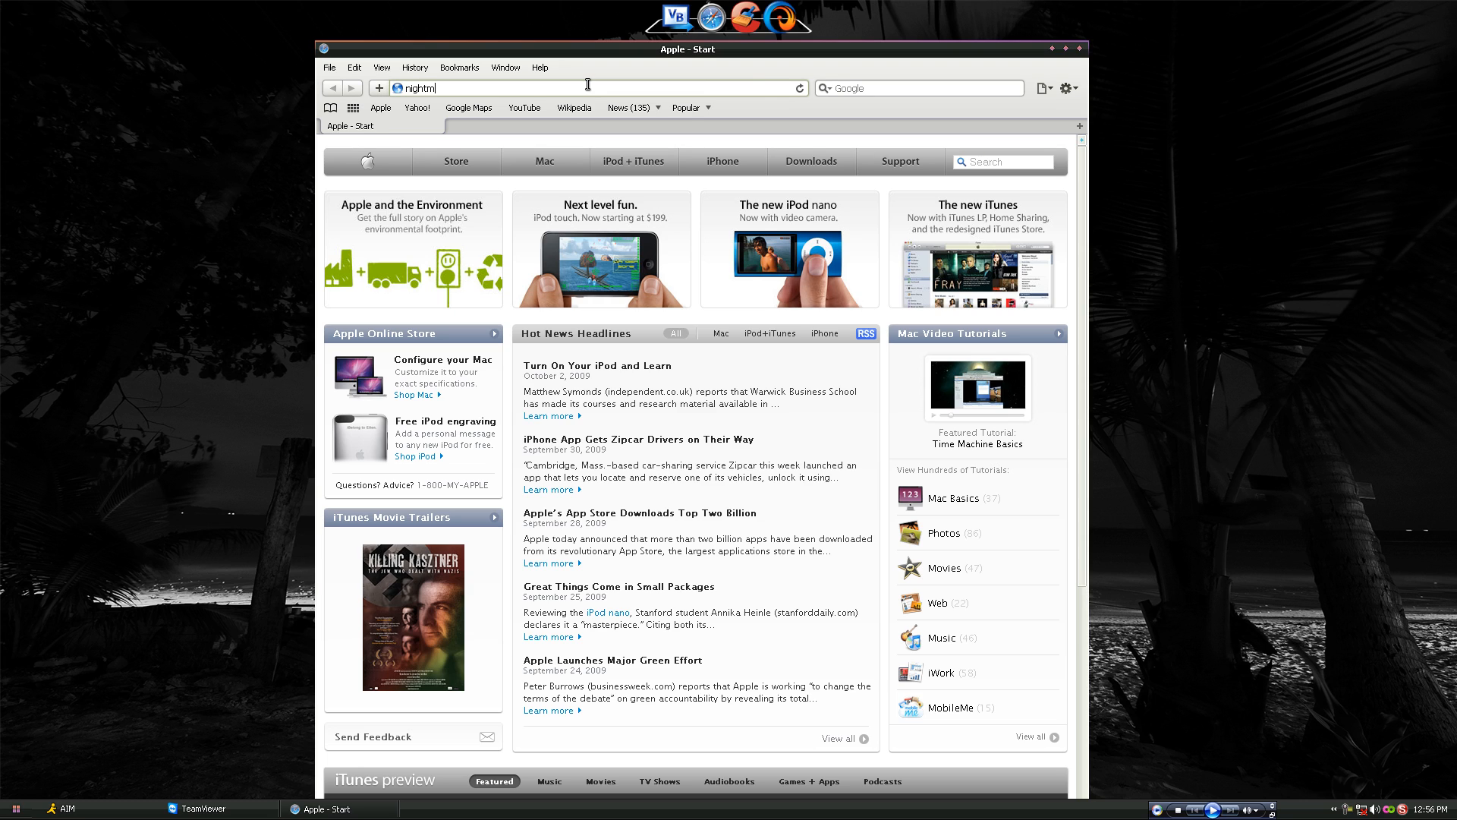
{"action": "type", "text": "arep"}
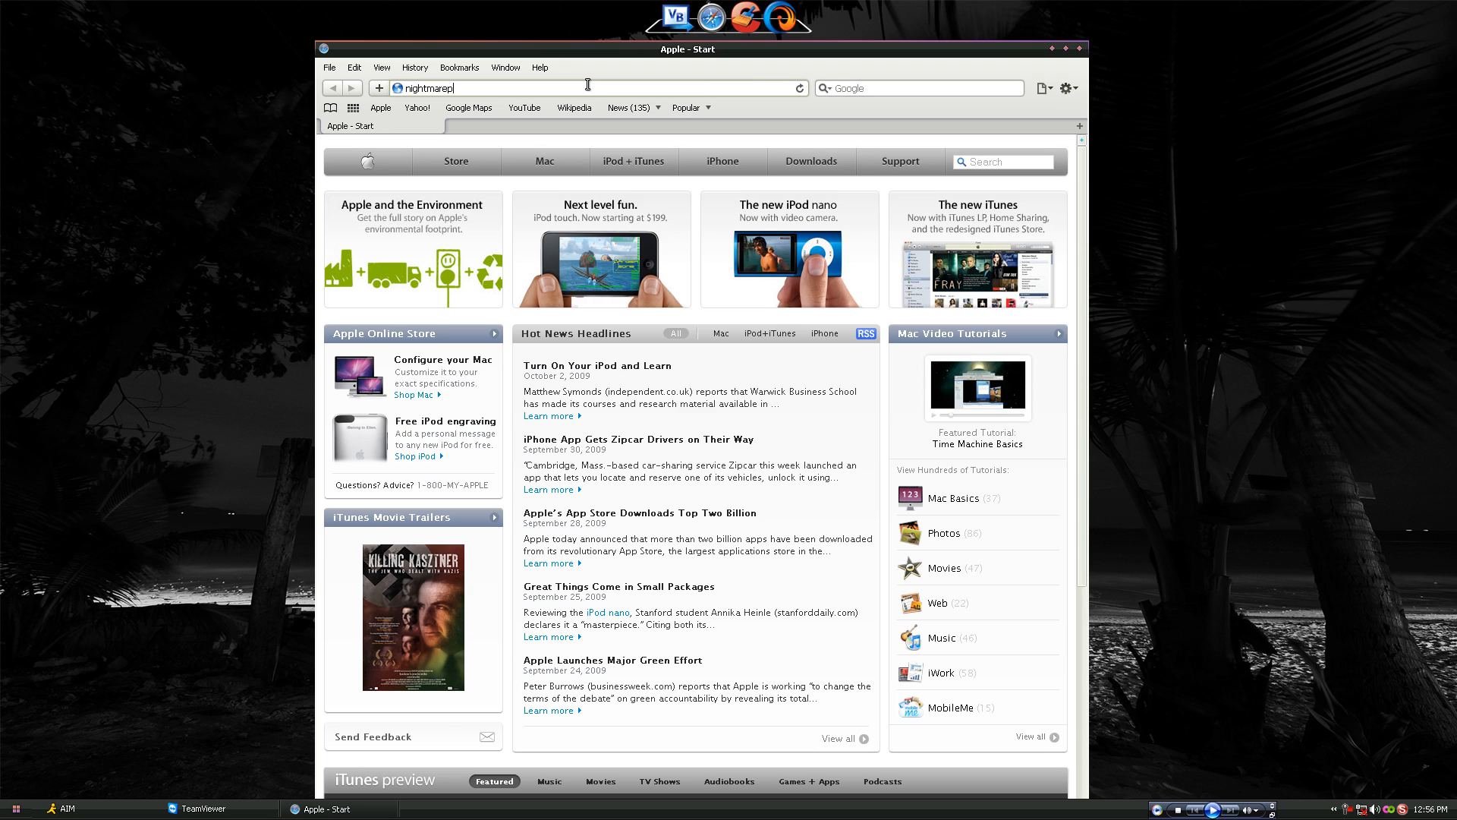
{"action": "type", "text": "roducts.tk/"}
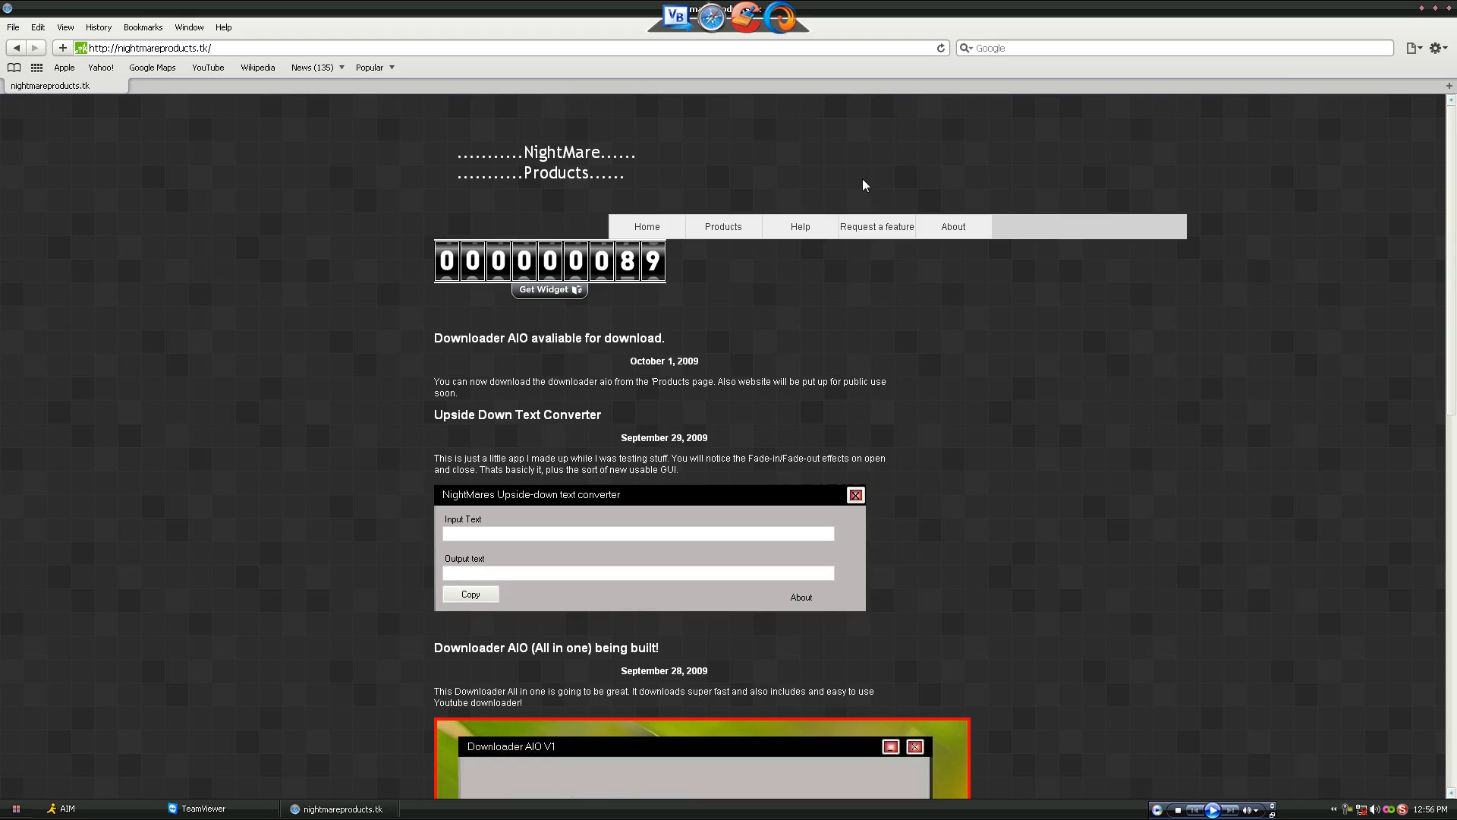
{"action": "mouse_move", "coordinate": [1303, 308]}
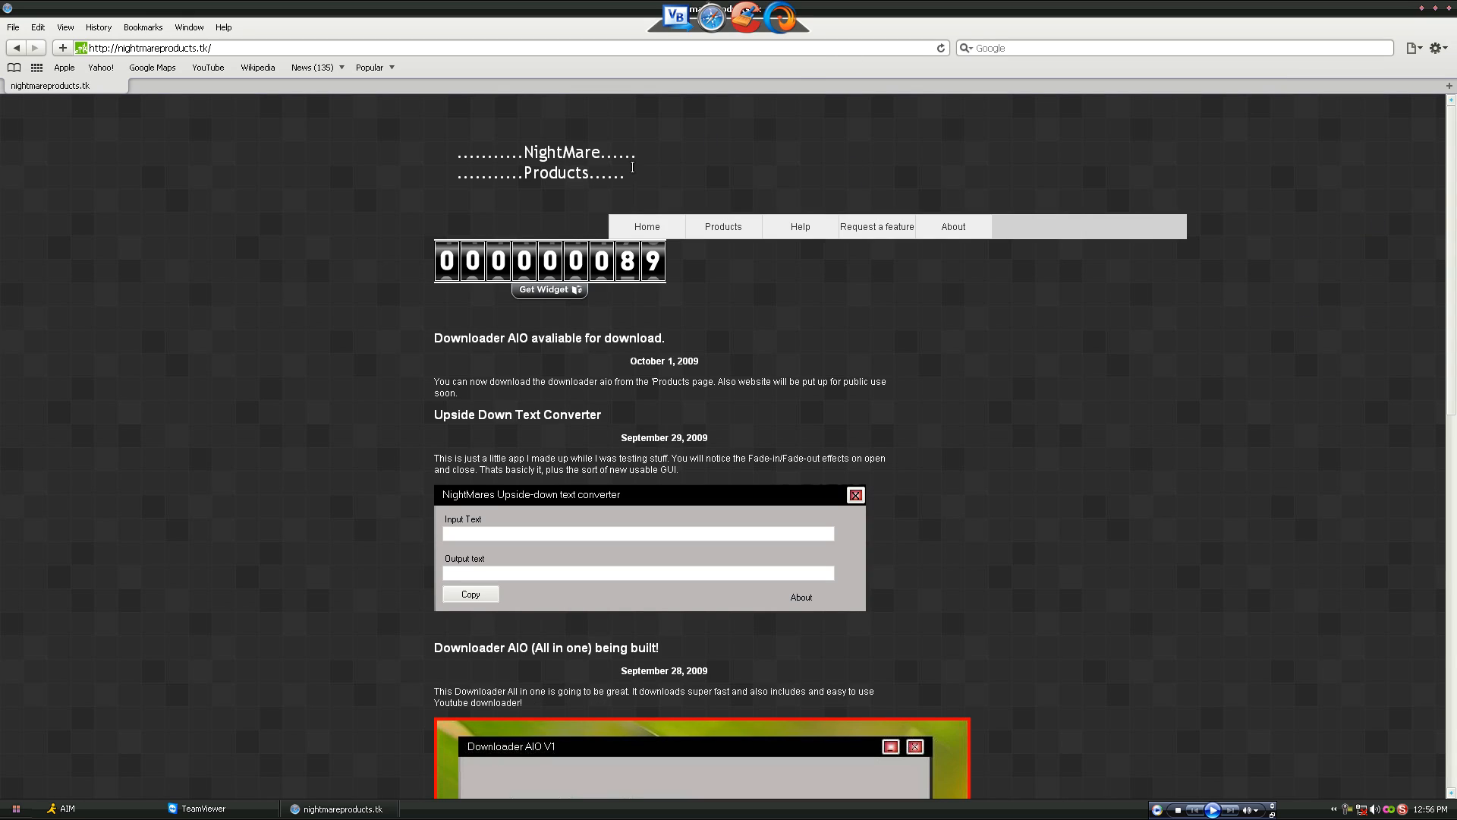
{"action": "mouse_move", "coordinate": [1448, 170]}
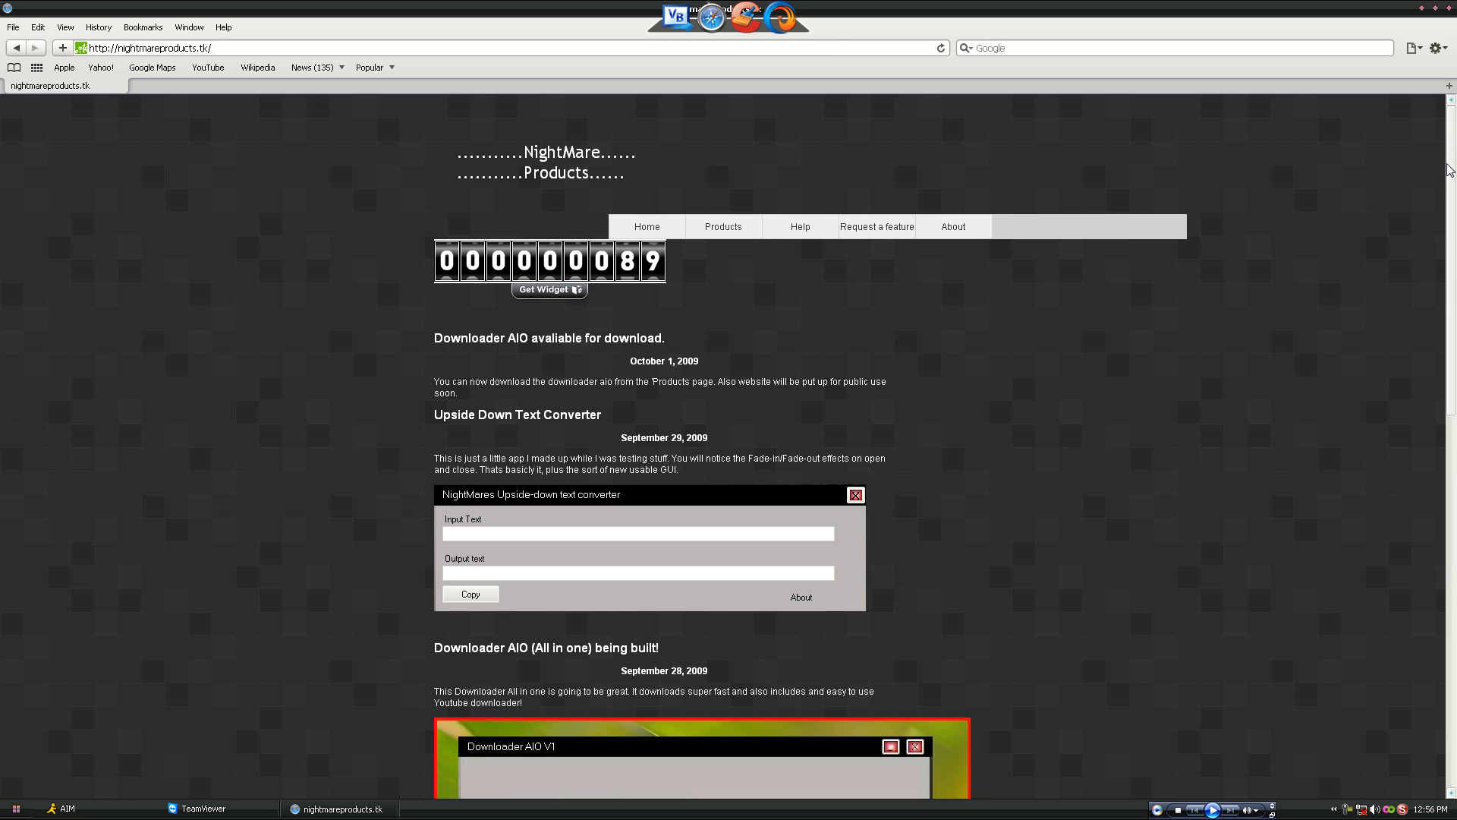
{"action": "scroll", "scroll_direction": "down", "scroll_amount": 3}
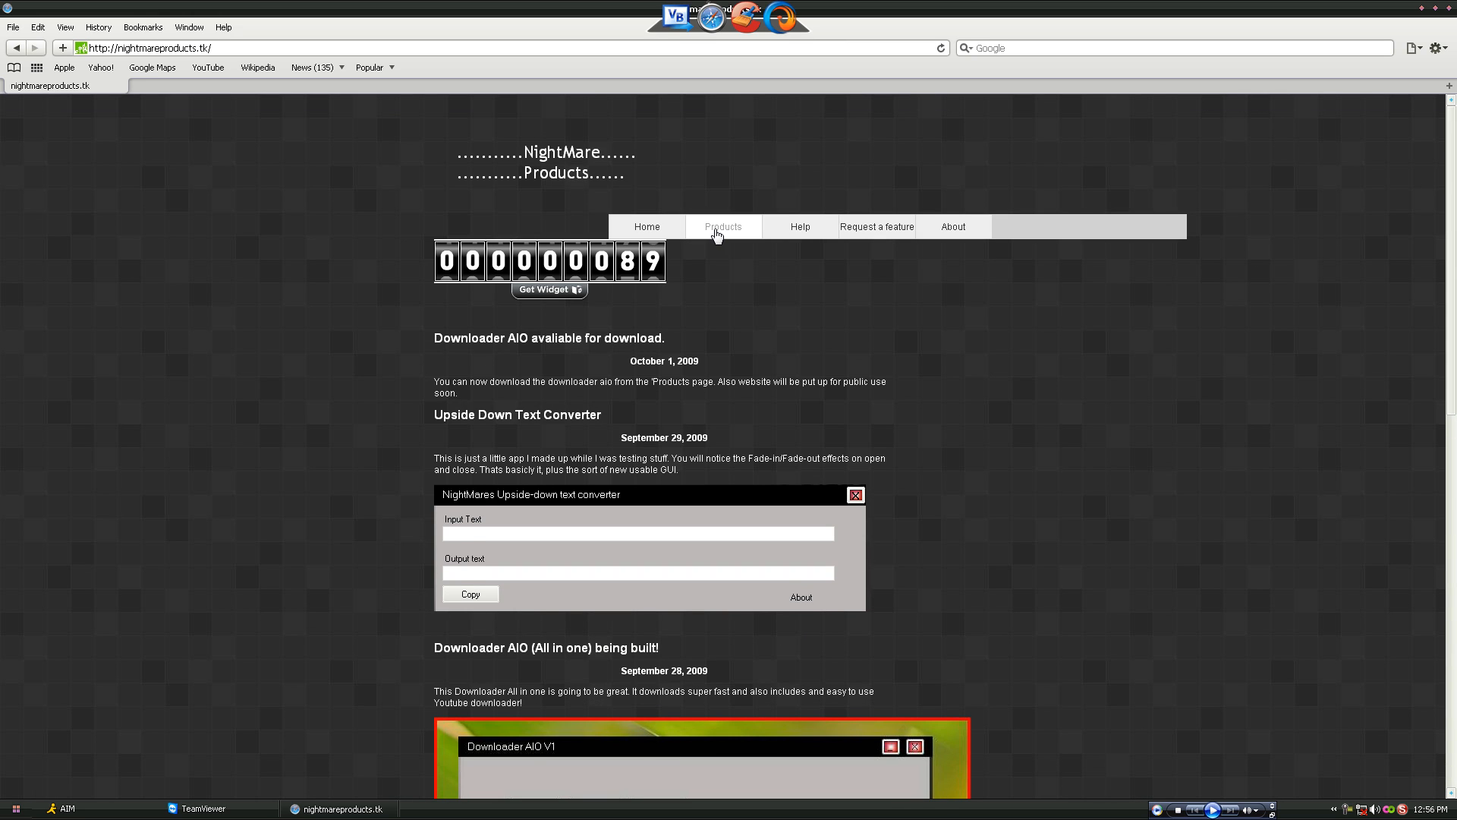
{"action": "left_click", "coordinate": [724, 226]}
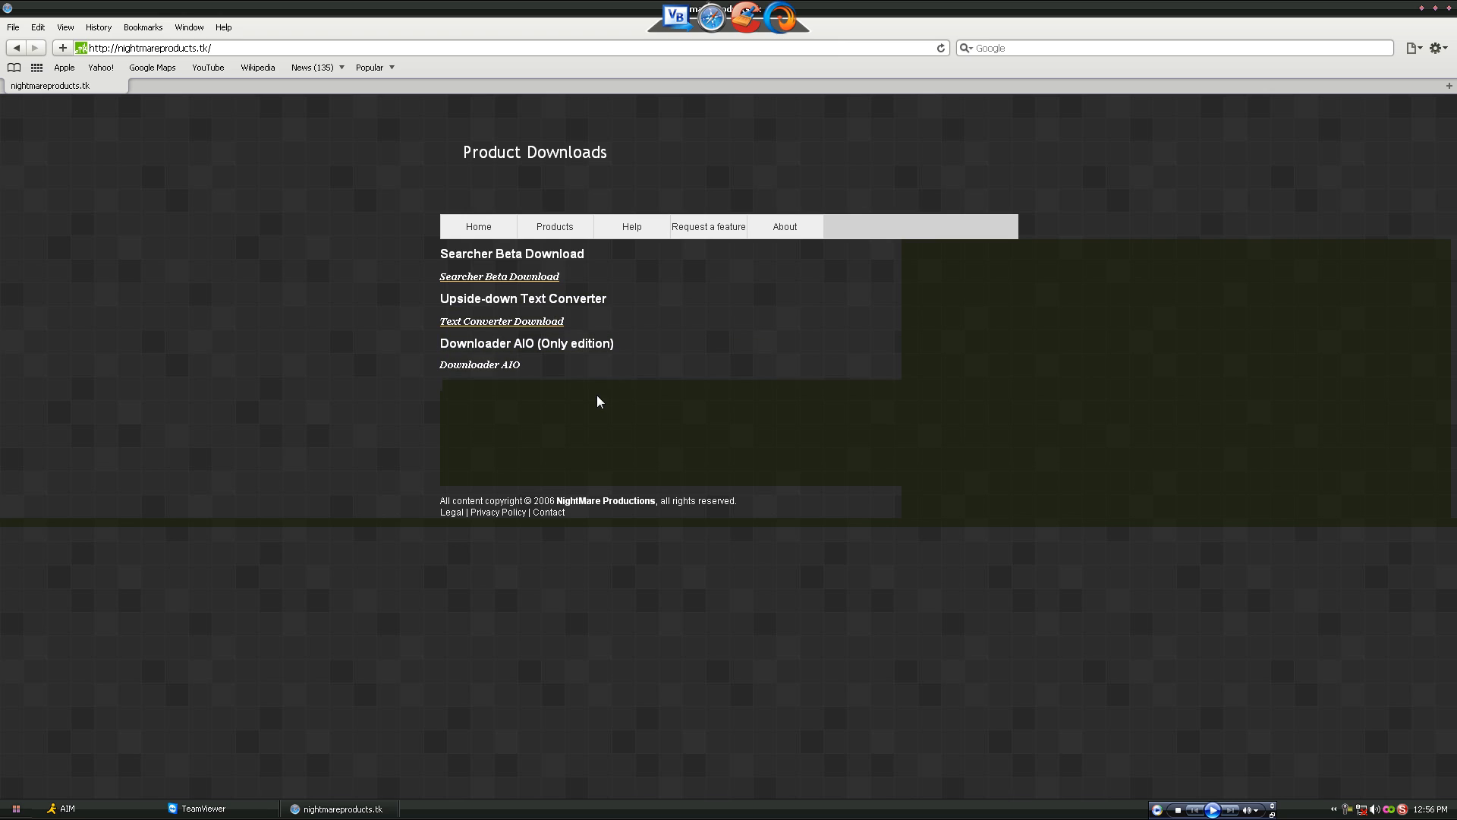
{"action": "left_click", "coordinate": [631, 226]}
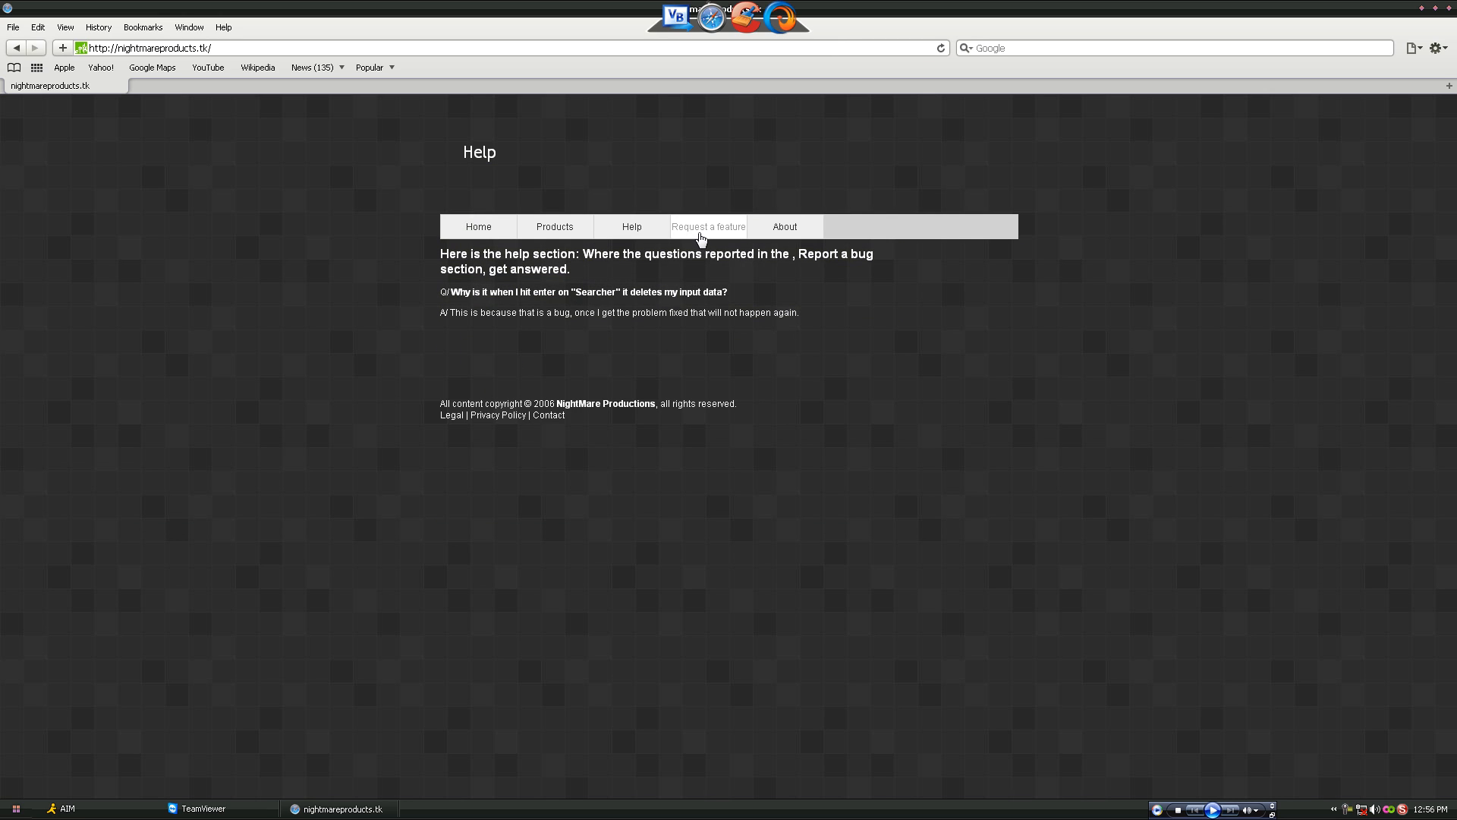
{"action": "left_click", "coordinate": [707, 226]}
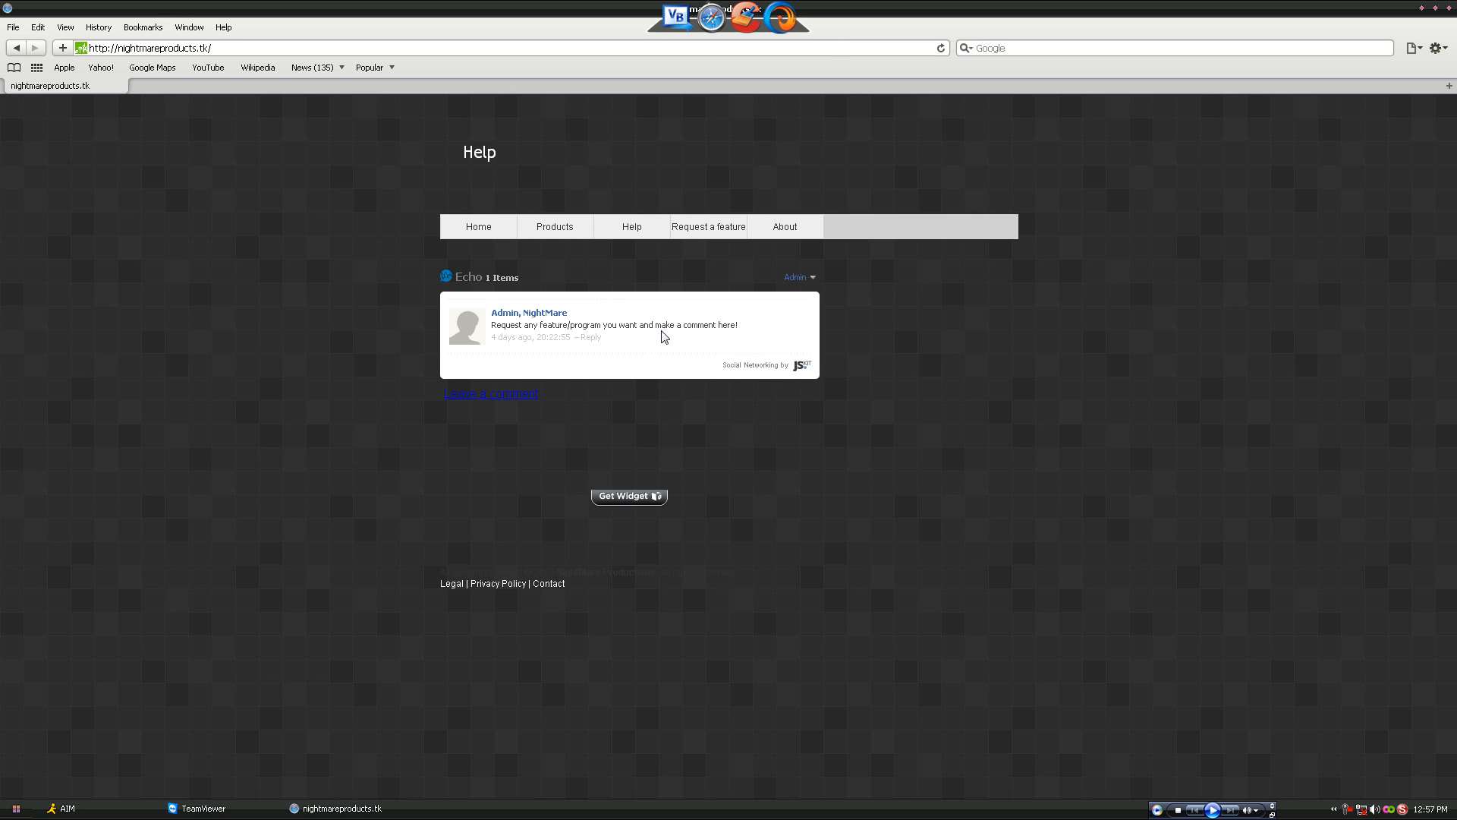
{"action": "left_click", "coordinate": [783, 226]}
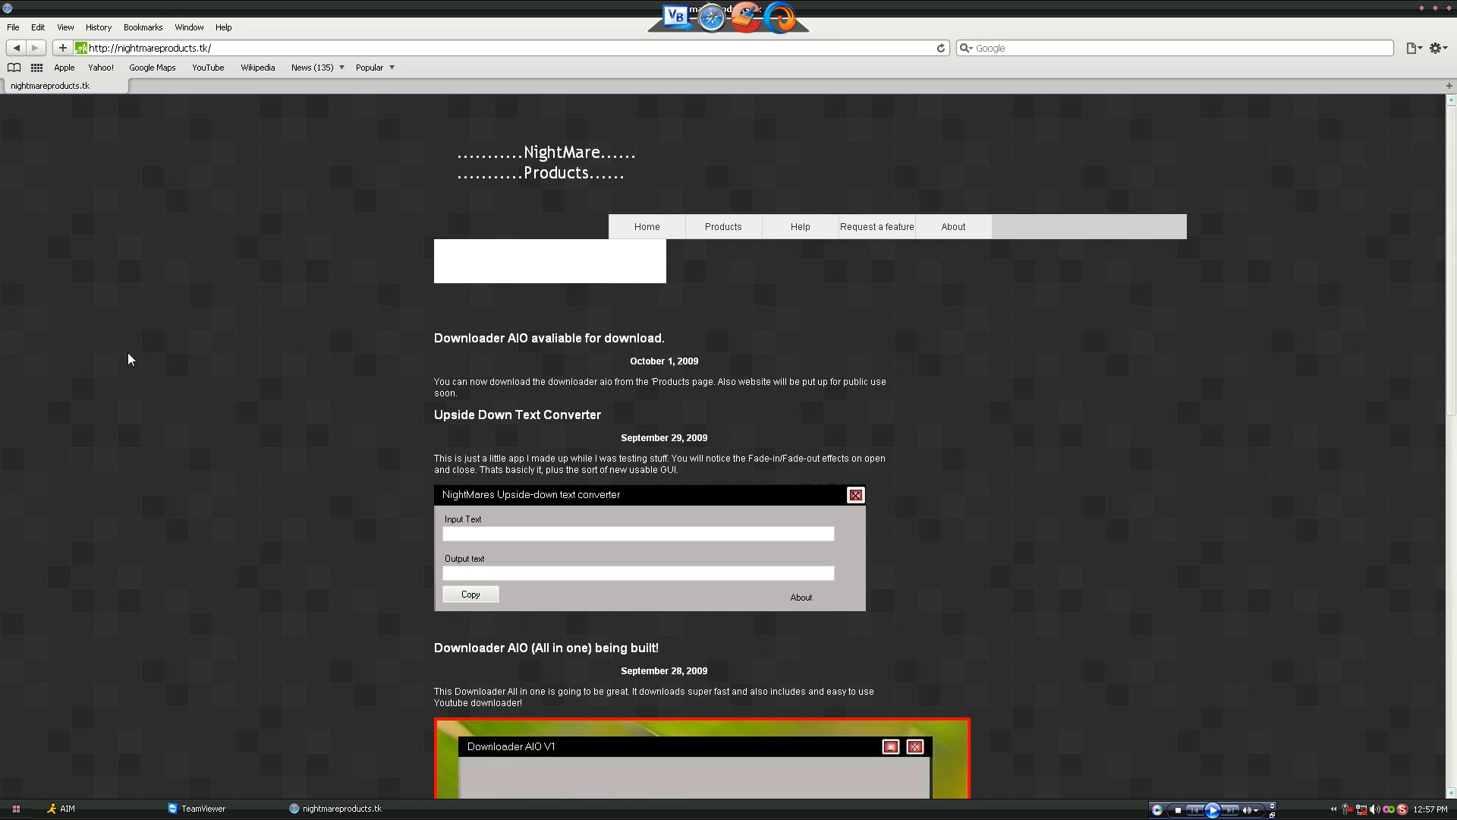
Go to the site's Products page showing Searcher Beta, Upside-down Text Converter and Downloader AIO
{"action": "right_click", "coordinate": [149, 47]}
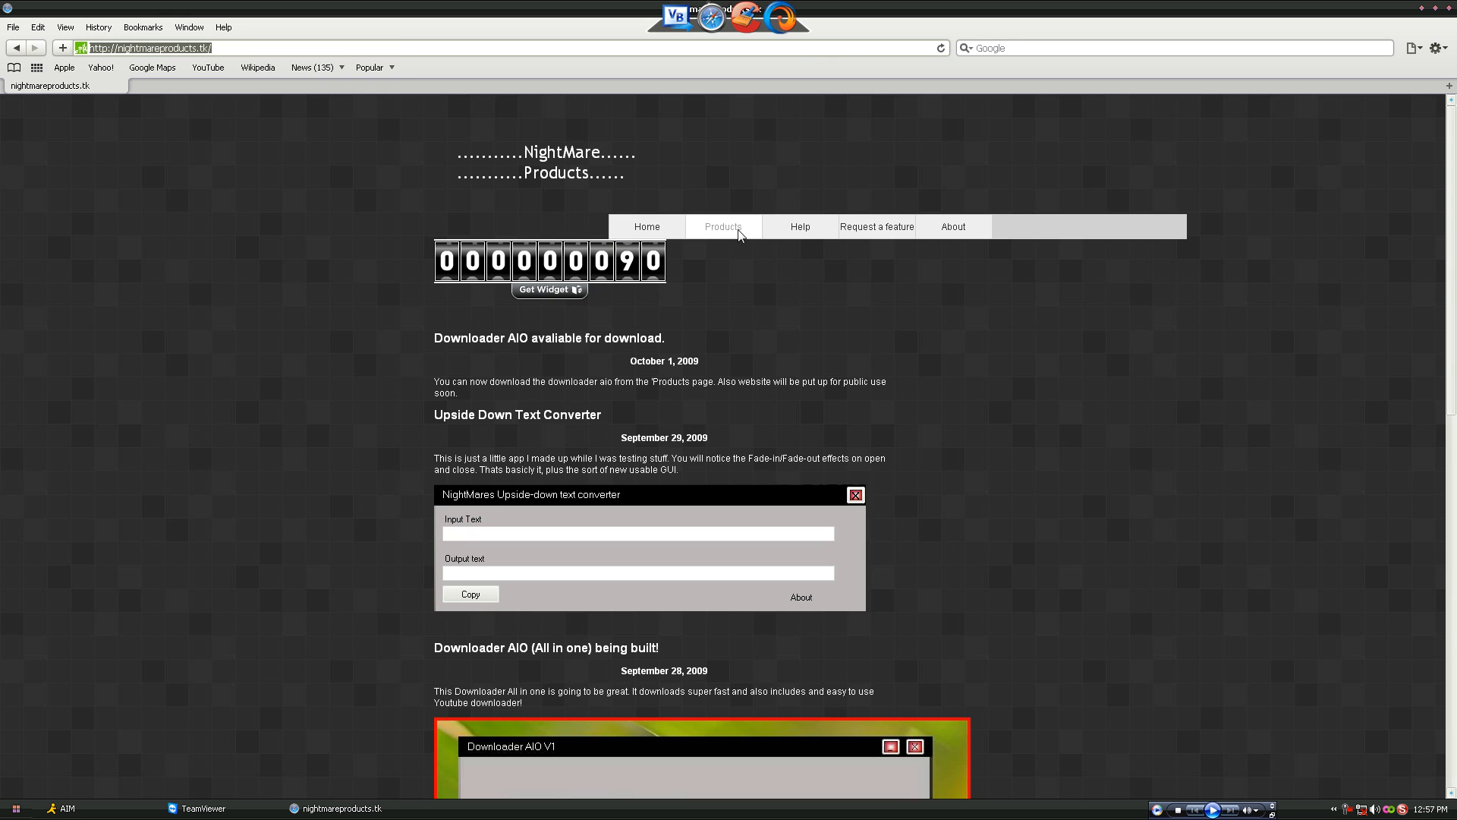
{"action": "left_click", "coordinate": [723, 226]}
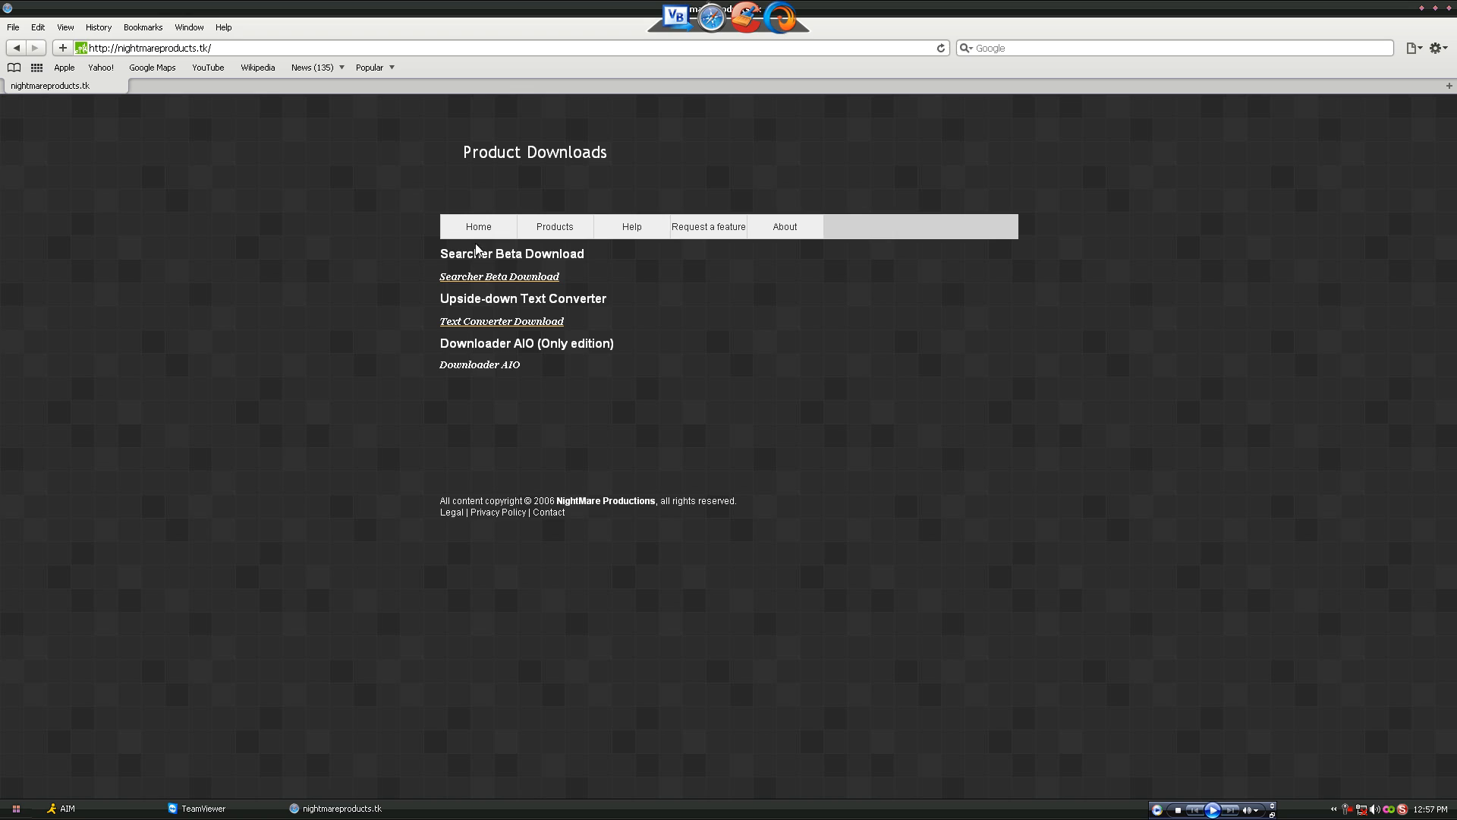
{"action": "left_click_drag", "start_coordinate": [474, 253], "coordinate": [521, 270]}
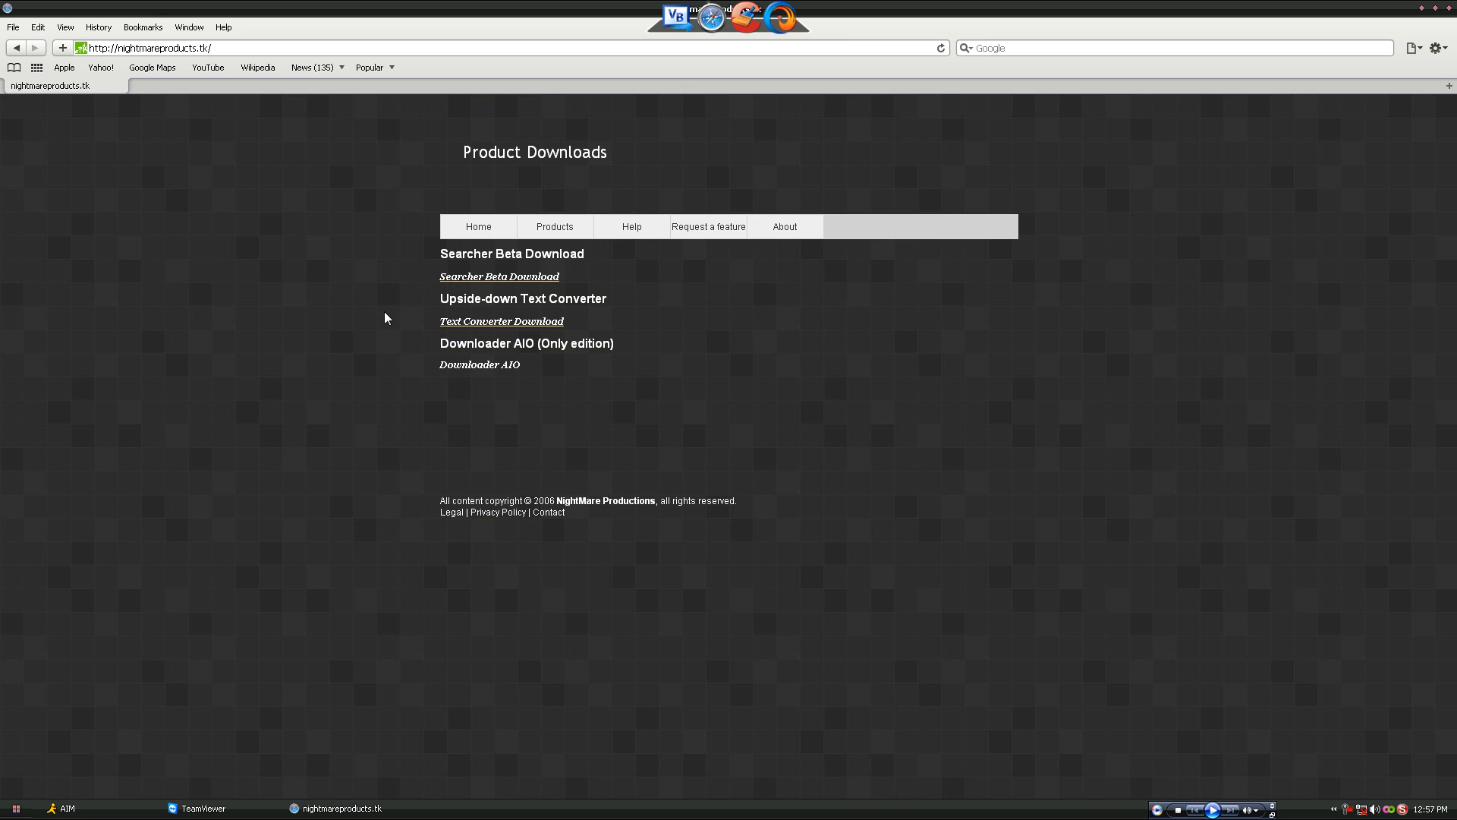
{"action": "mouse_move", "coordinate": [575, 365]}
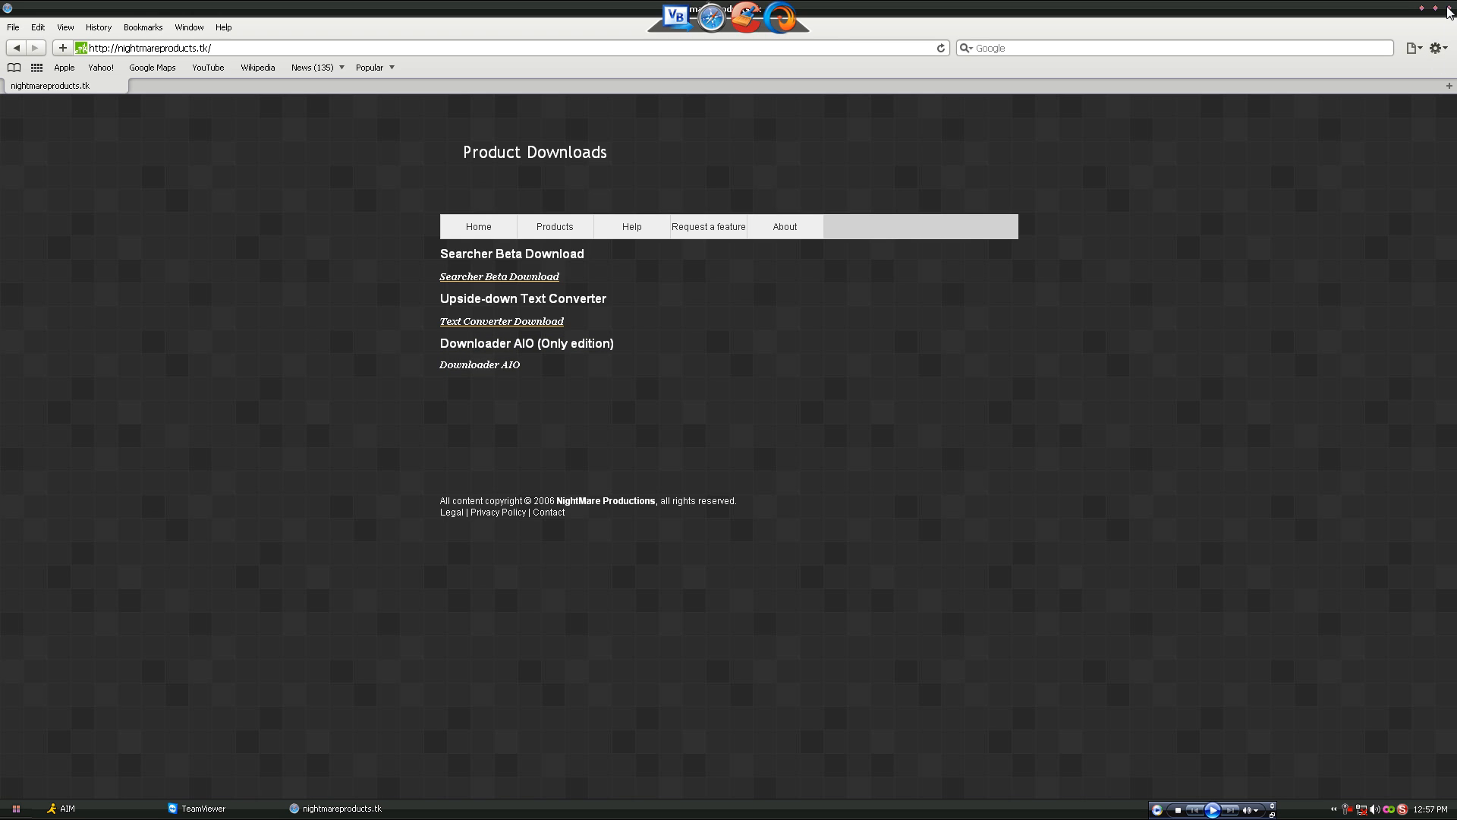
Close Safari, move Vid Projects to mid-desktop and back, and open then dismiss Start
{"action": "left_click", "coordinate": [1448, 5]}
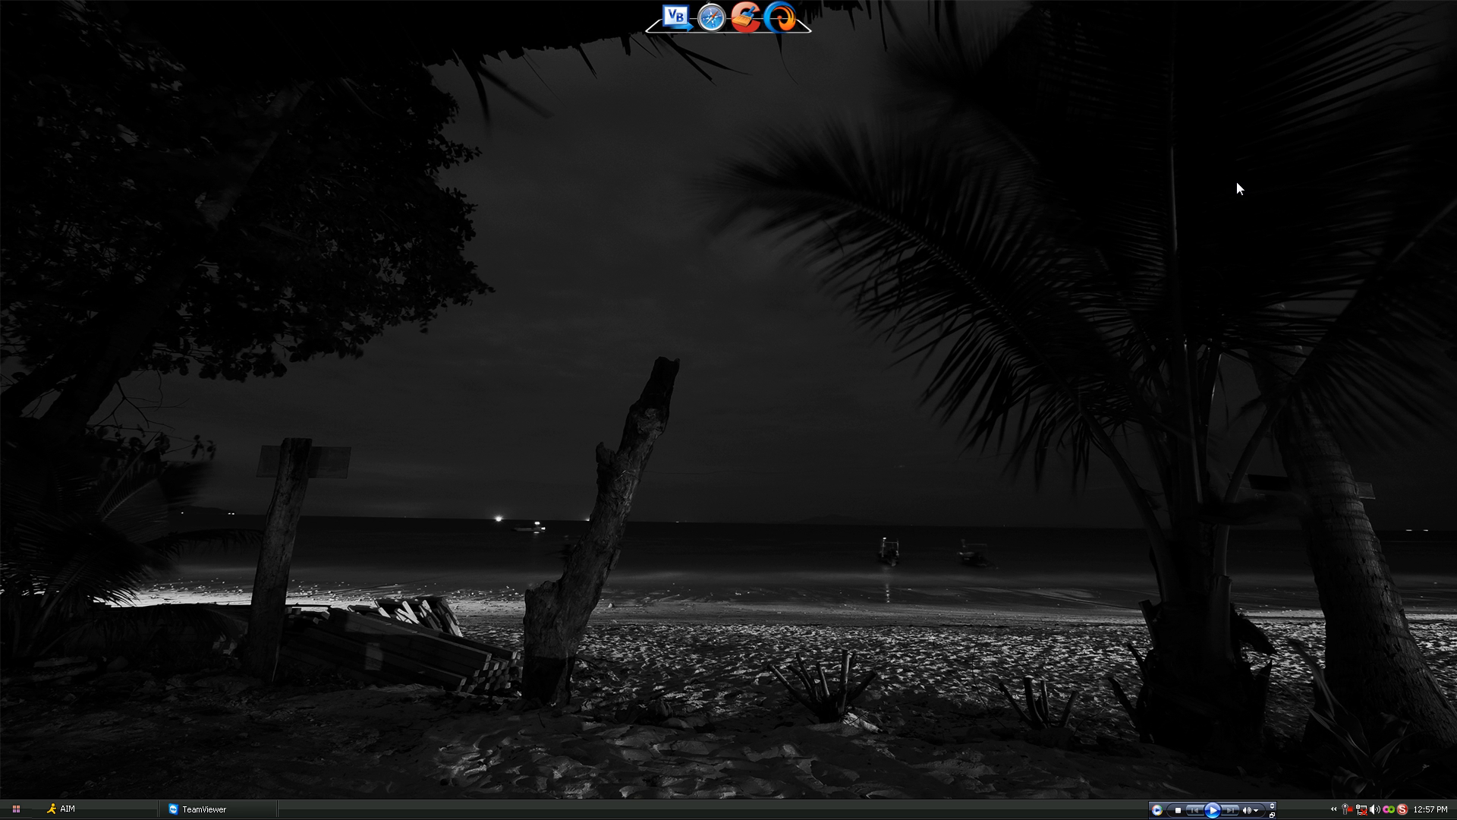
{"action": "mouse_move", "coordinate": [594, 564]}
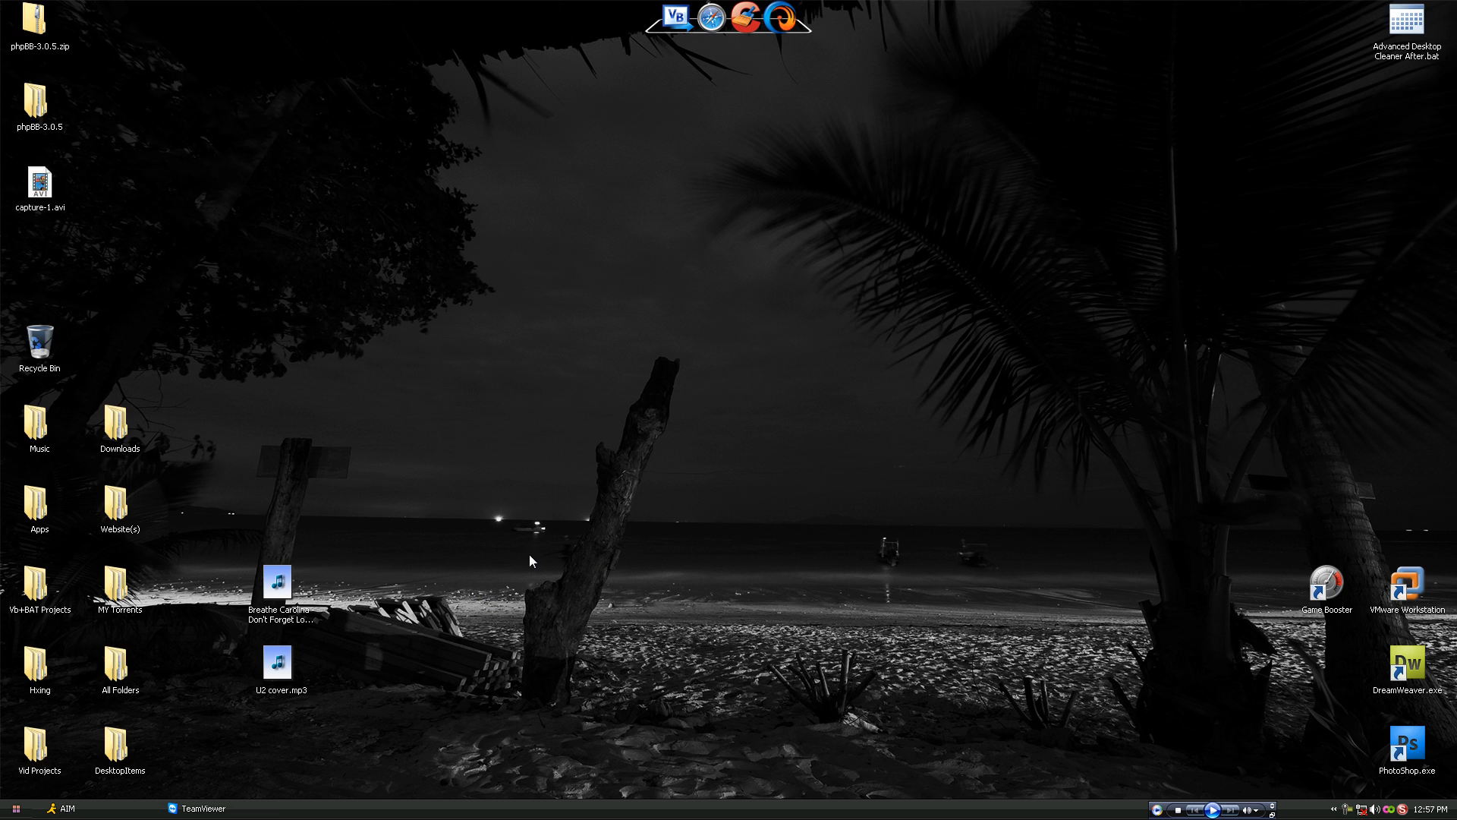
{"action": "mouse_move", "coordinate": [48, 753]}
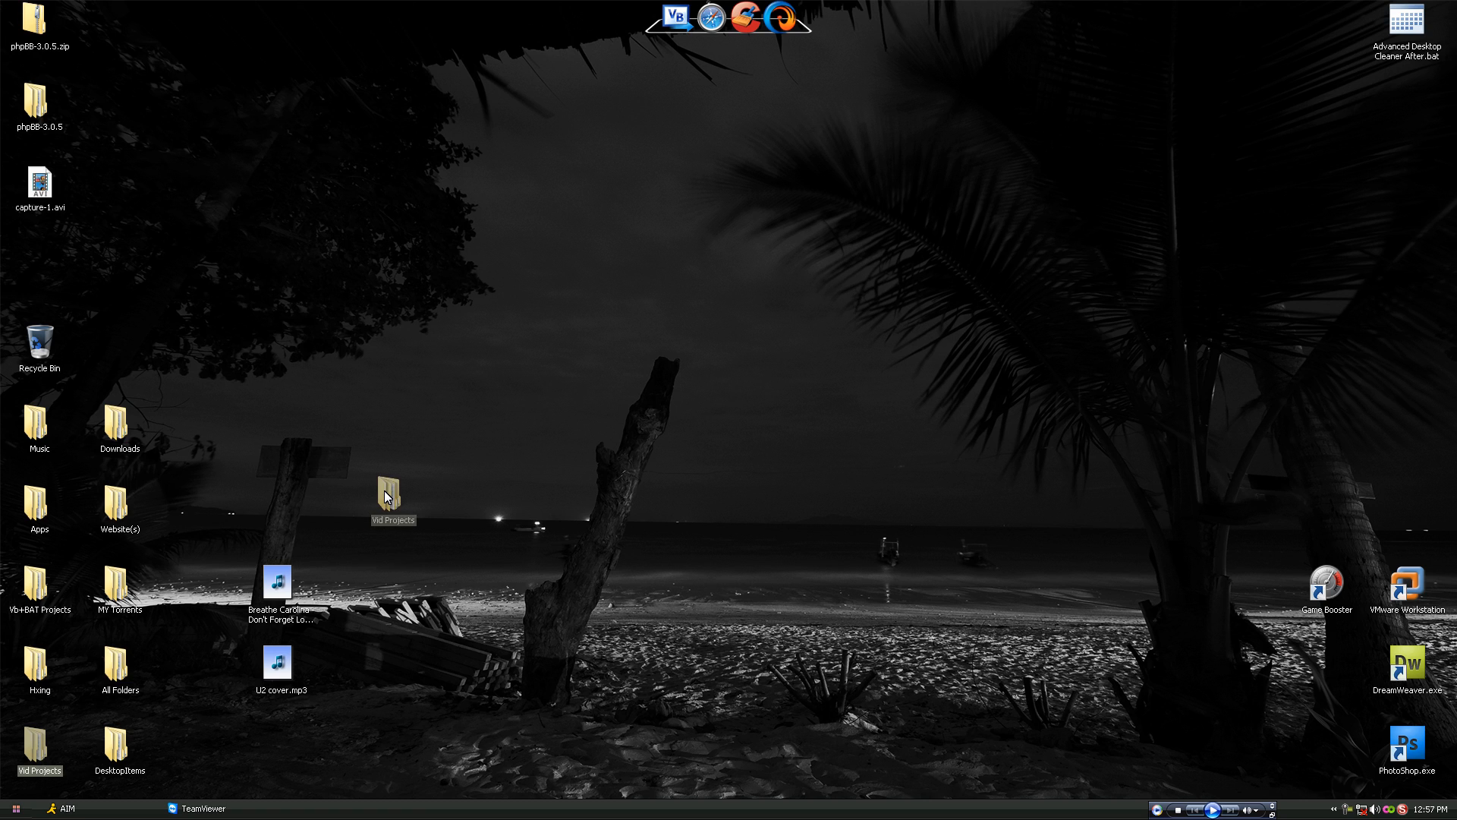
{"action": "left_click_drag", "start_coordinate": [385, 493], "coordinate": [521, 509]}
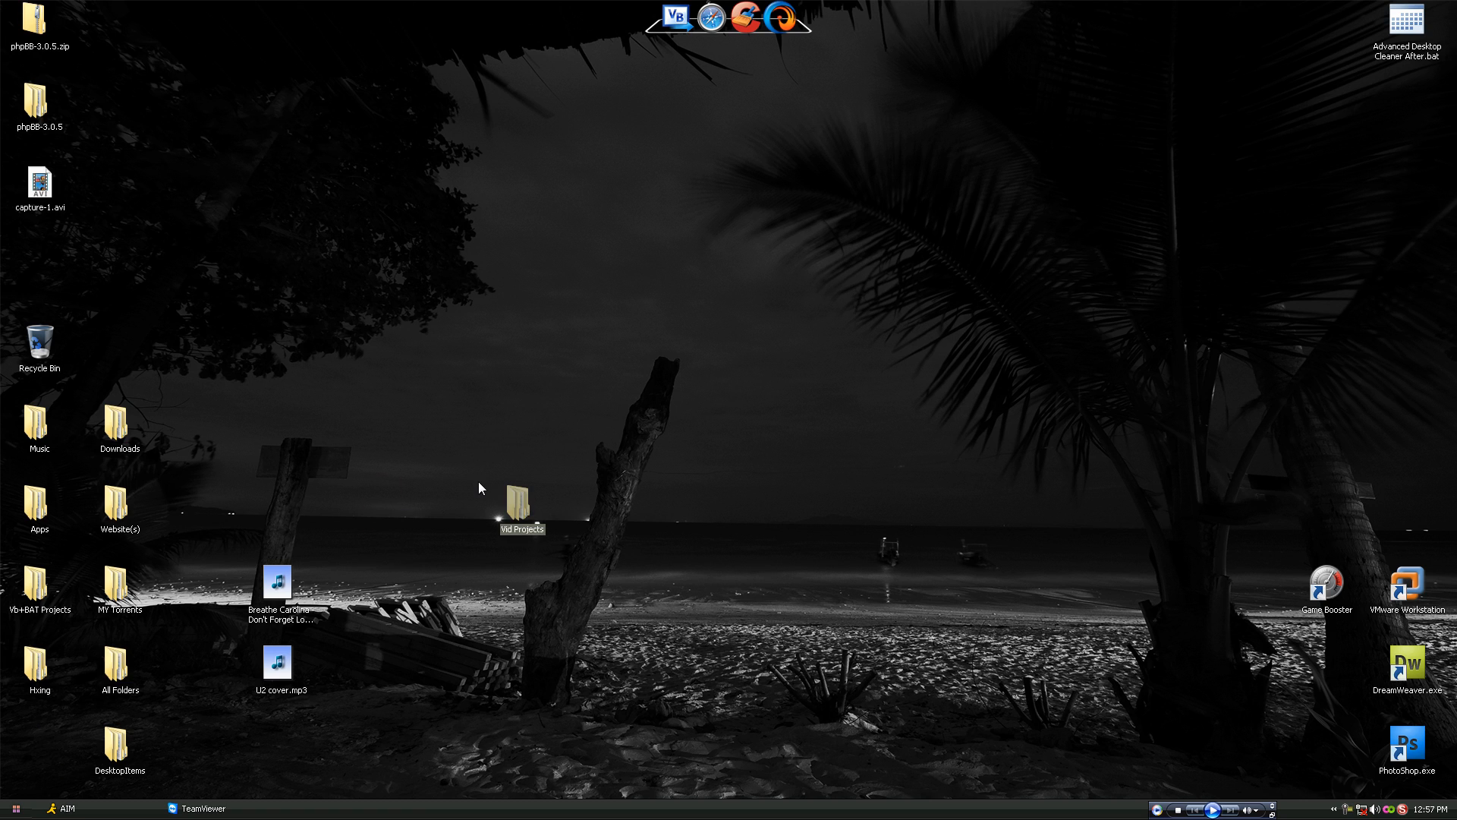
{"action": "mouse_move", "coordinate": [475, 430]}
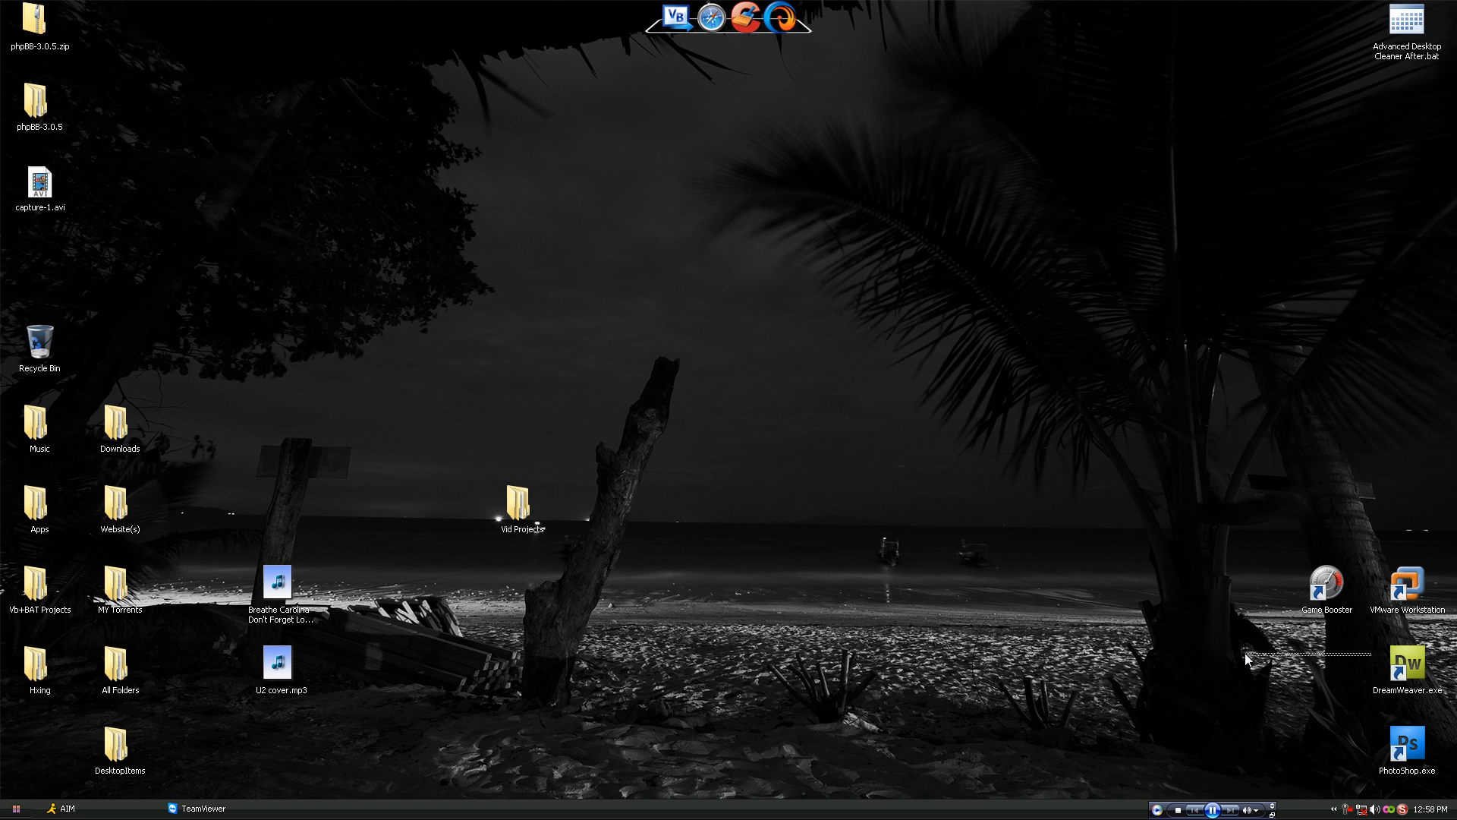
{"action": "mouse_move", "coordinate": [1324, 632]}
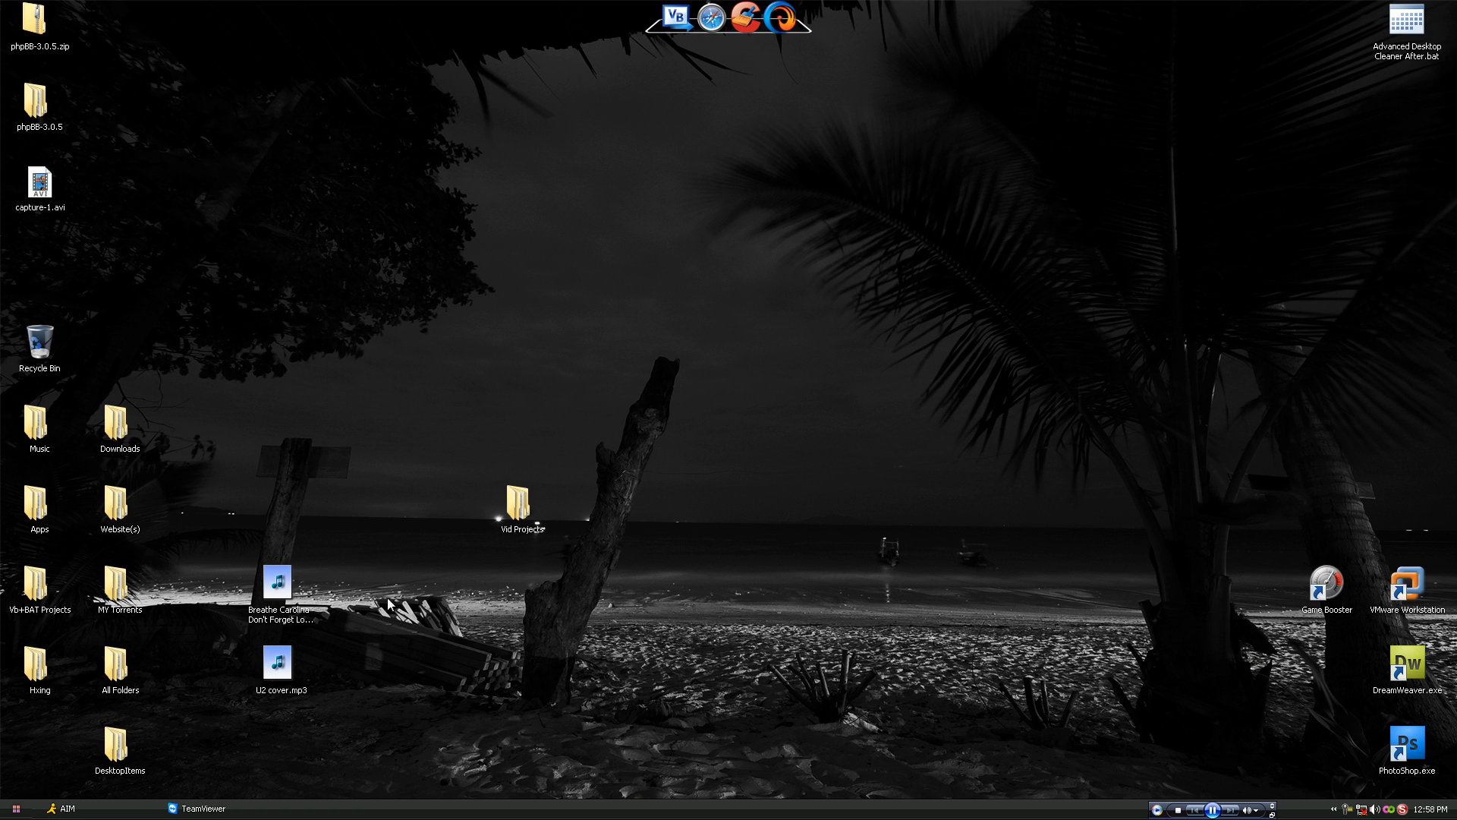
{"action": "left_click_drag", "start_coordinate": [519, 502], "coordinate": [442, 344]}
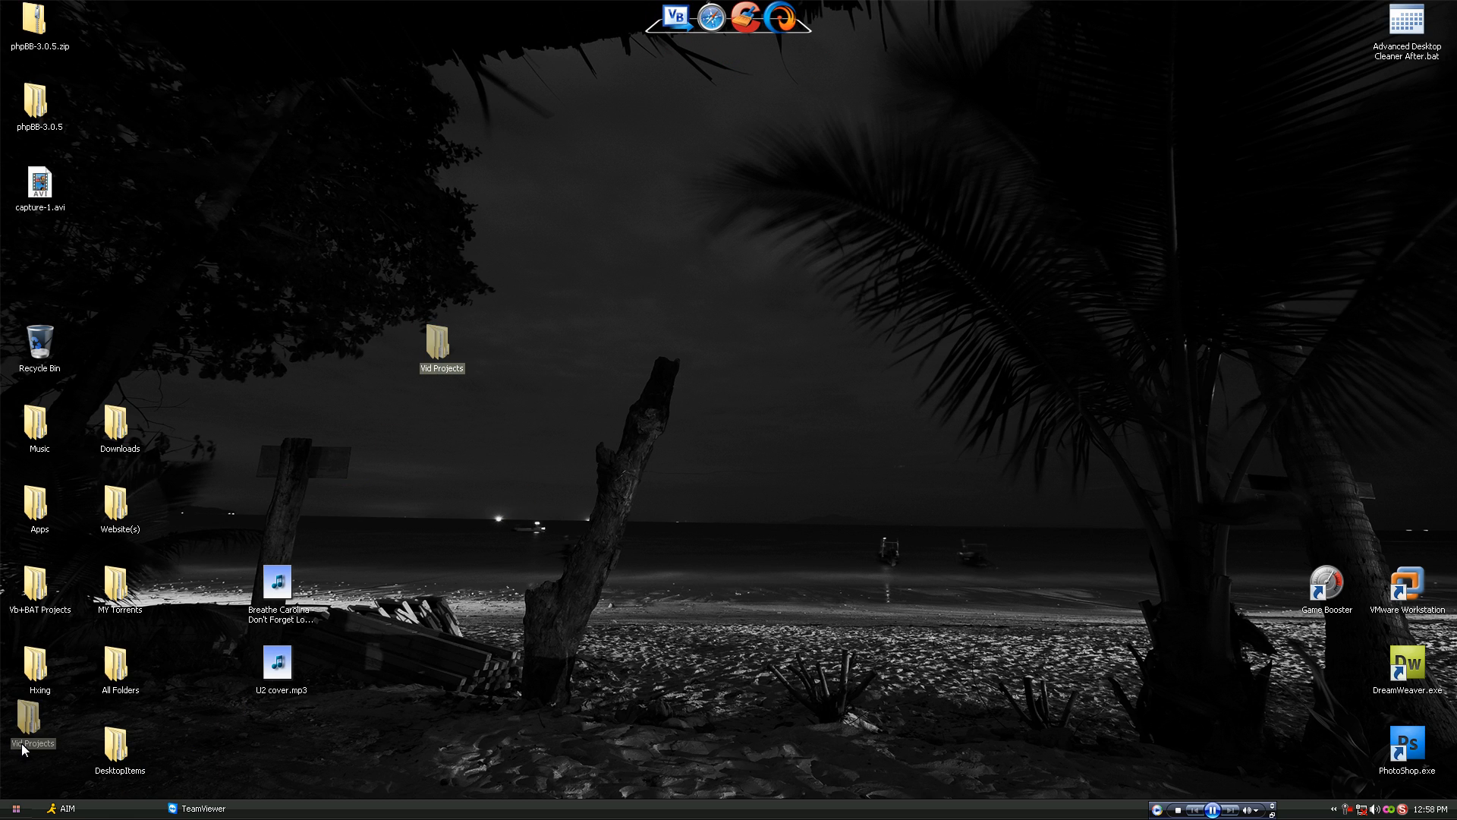
{"action": "left_click", "coordinate": [13, 809]}
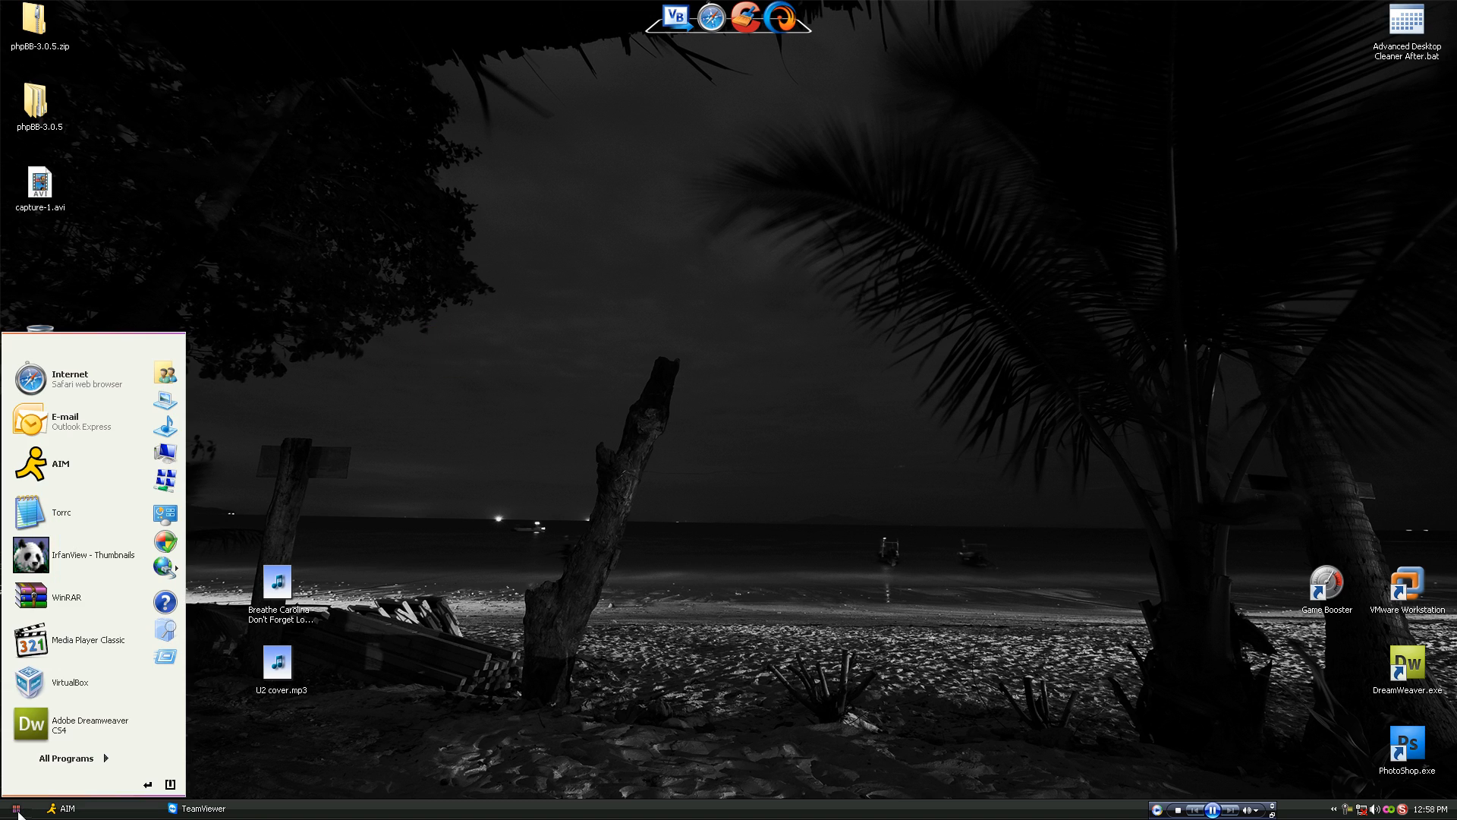
{"action": "left_click", "coordinate": [66, 758]}
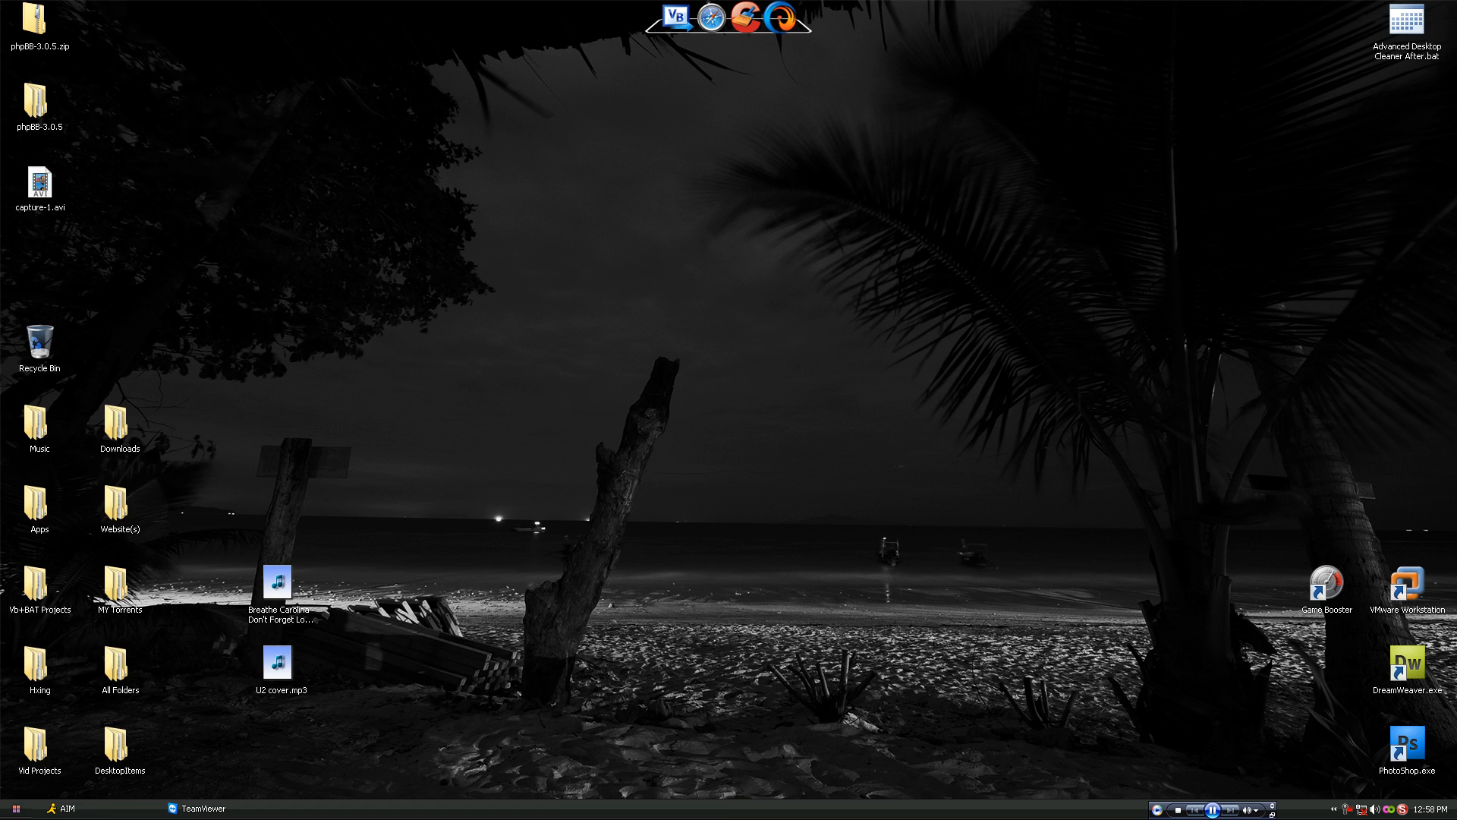
{"action": "mouse_move", "coordinate": [165, 539]}
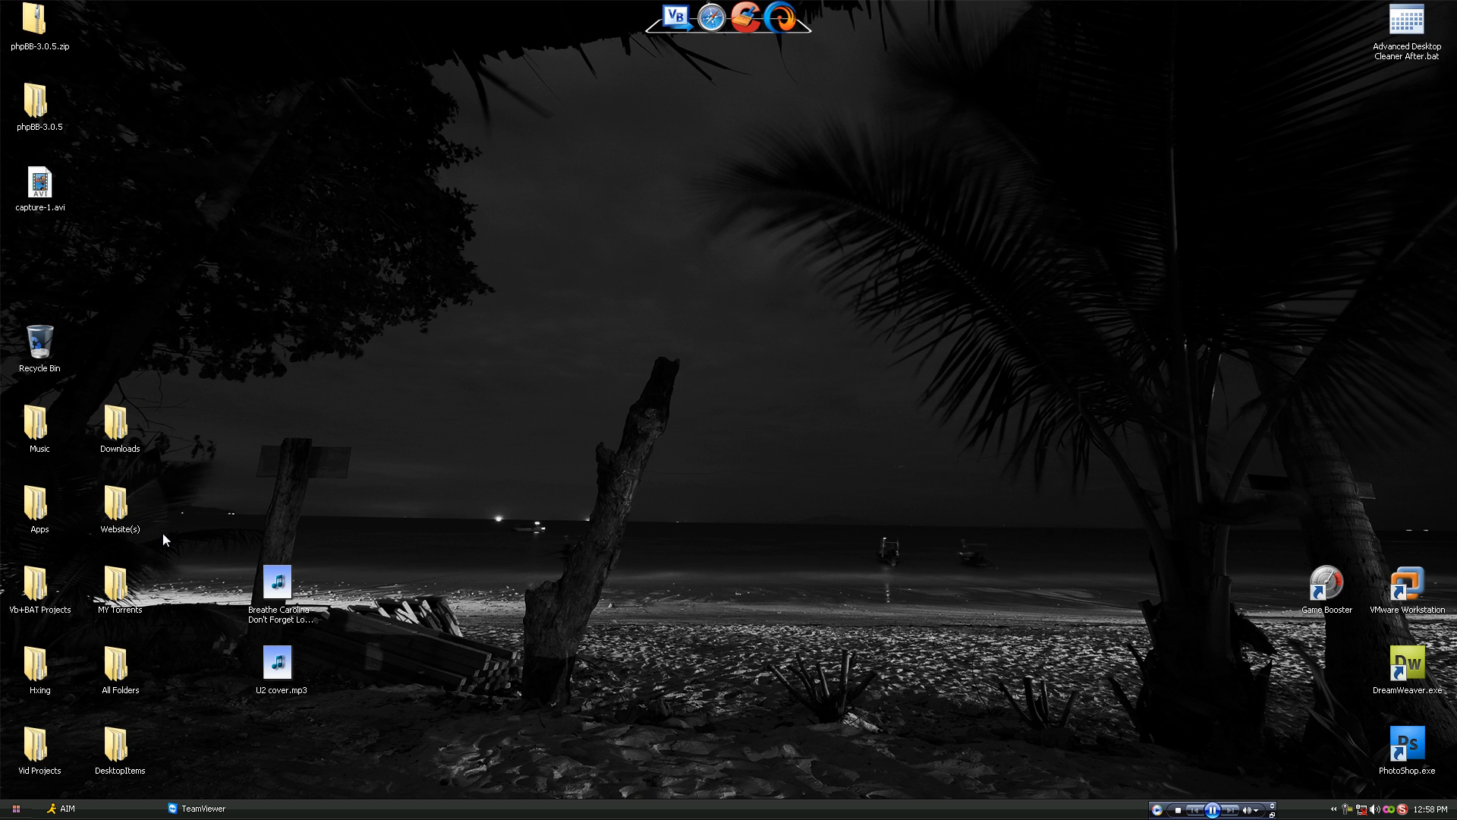